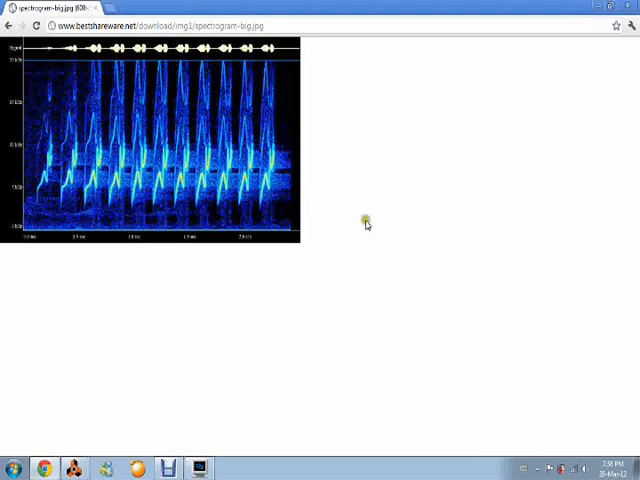
pyautogui.moveTo(367, 224)
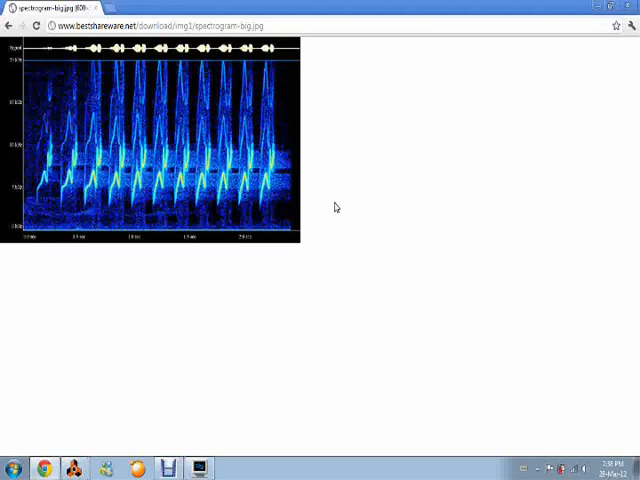
pyautogui.moveTo(118, 221)
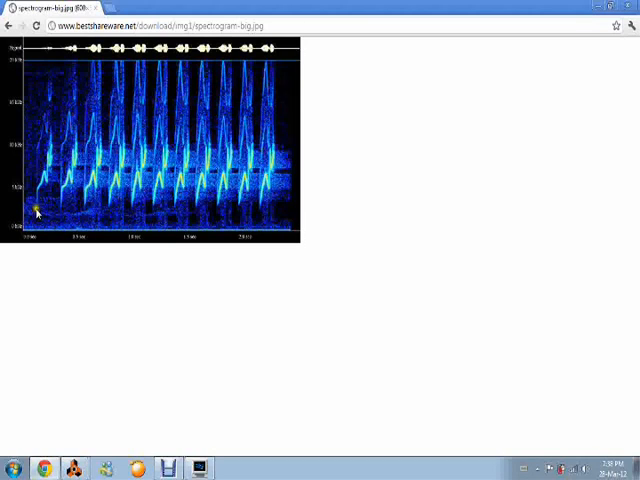
pyautogui.moveTo(288, 228)
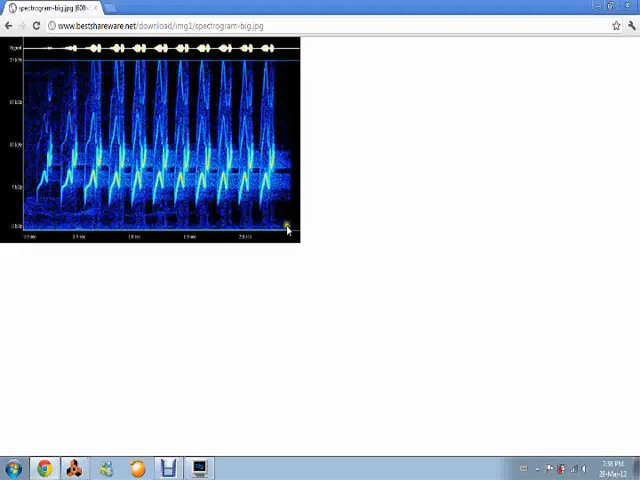
pyautogui.moveTo(25, 237)
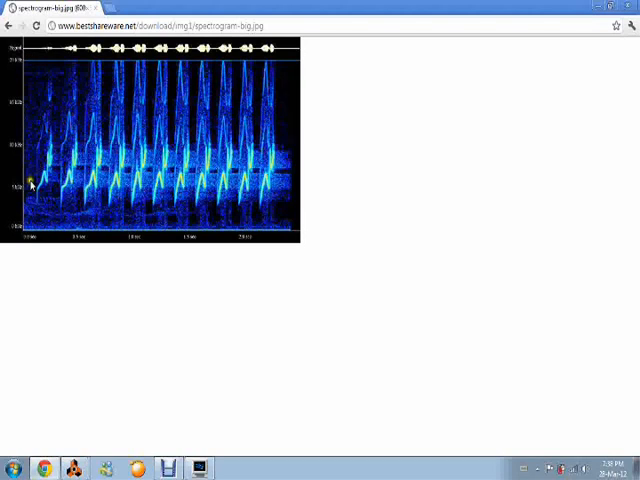
pyautogui.moveTo(38, 232)
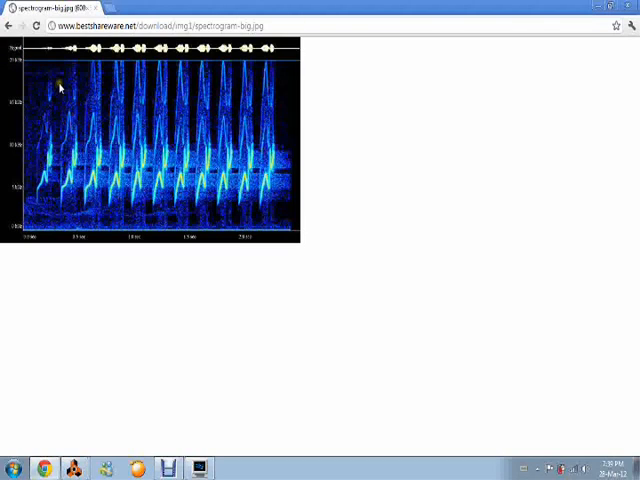
pyautogui.moveTo(130, 143)
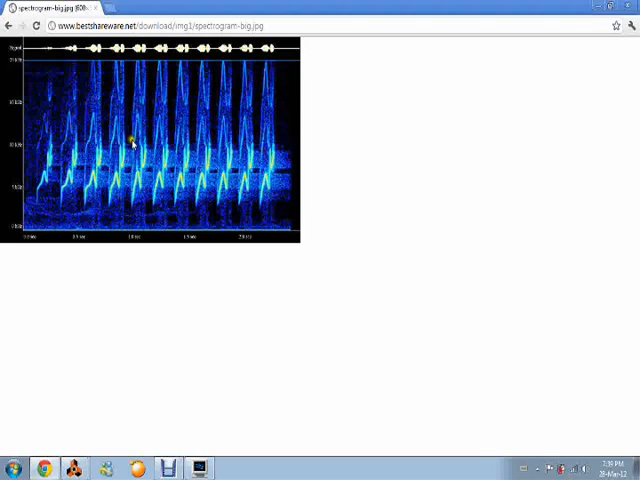
pyautogui.moveTo(57, 186)
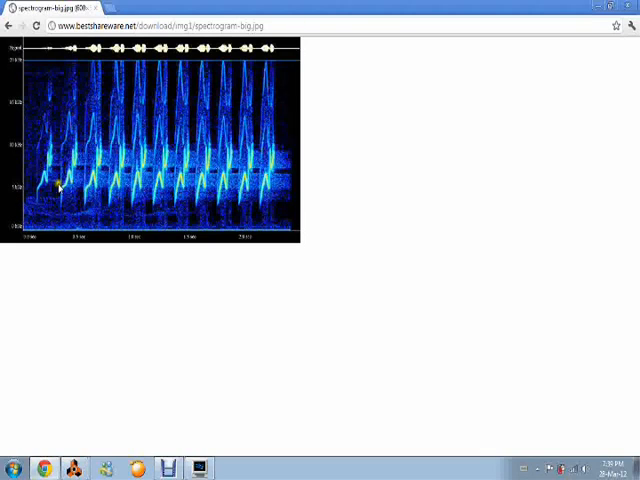
pyautogui.moveTo(130, 141)
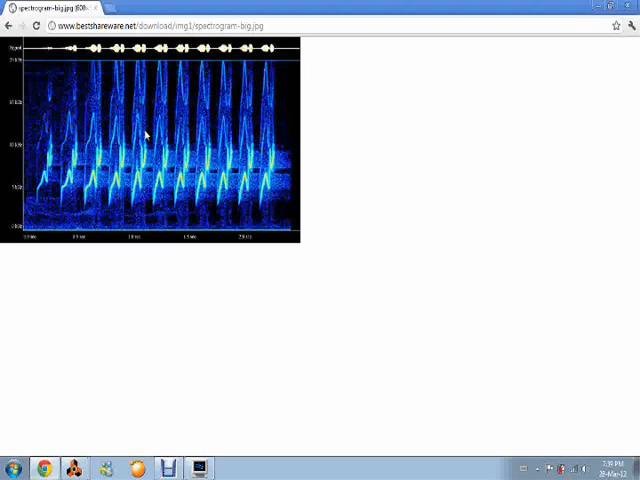
pyautogui.moveTo(288, 82)
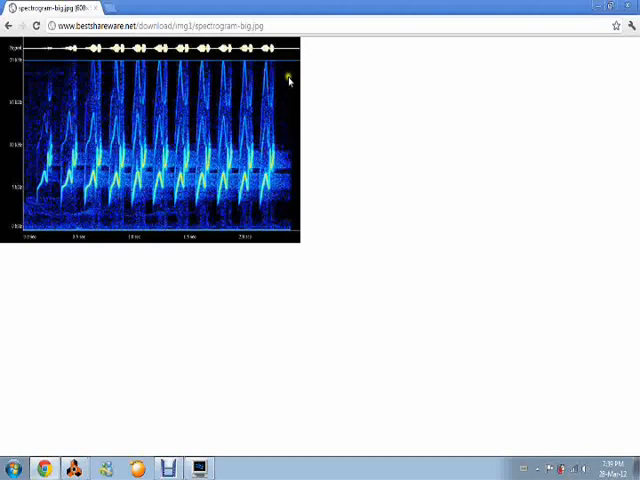
pyautogui.moveTo(228, 193)
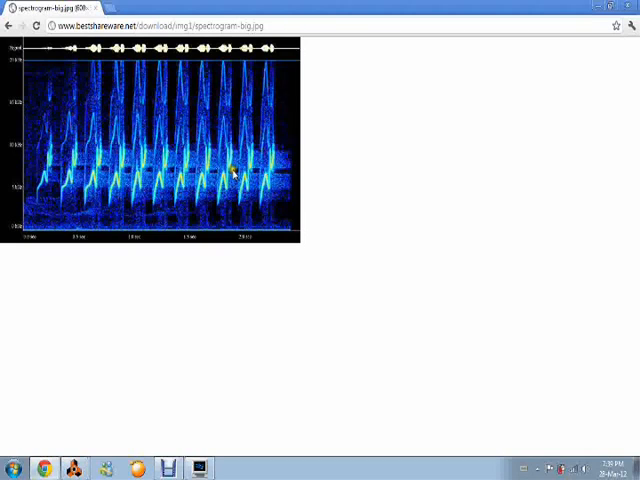
pyautogui.moveTo(240, 103)
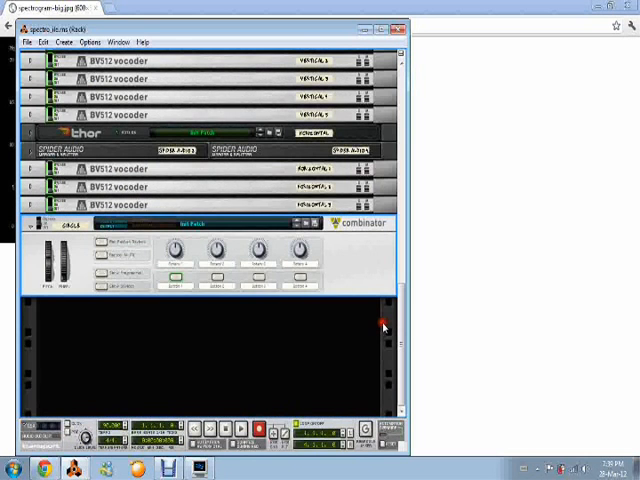
# - Scroll the rack down to reveal the combinator's mixer and Malström synth
pyautogui.scroll(-3)
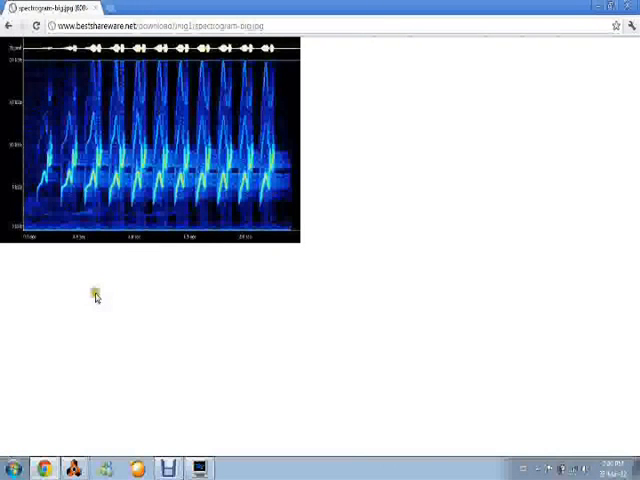
pyautogui.moveTo(107, 153)
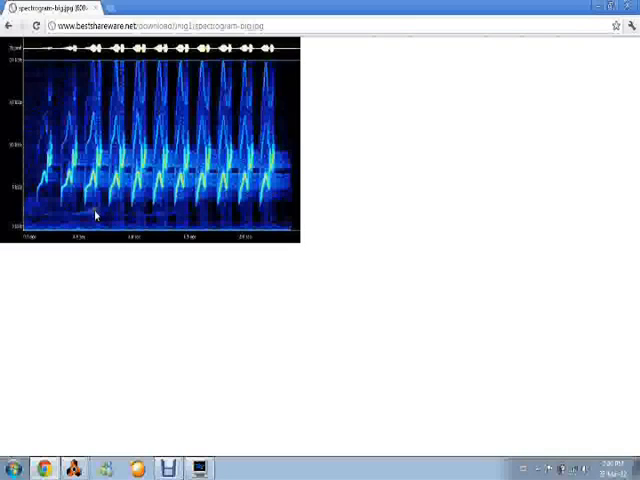
pyautogui.moveTo(93, 211)
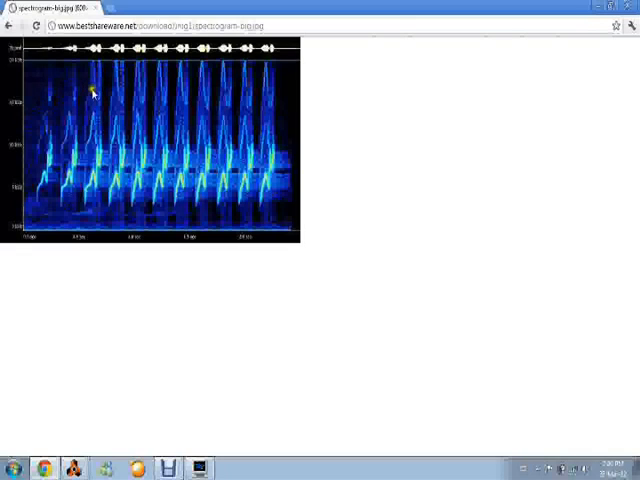
pyautogui.moveTo(79, 109)
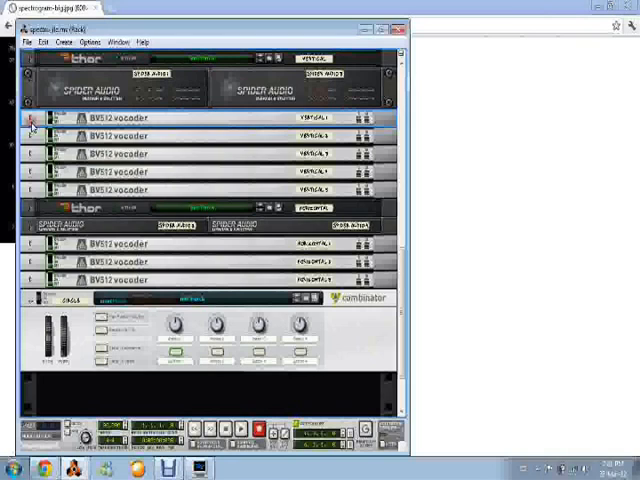
pyautogui.click(33, 123)
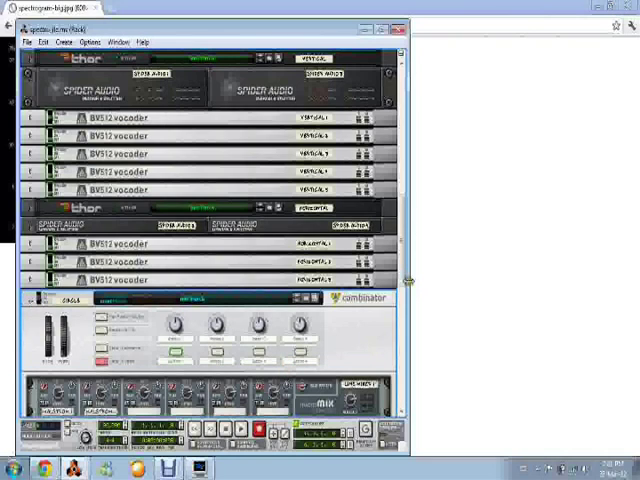
pyautogui.scroll(-3)
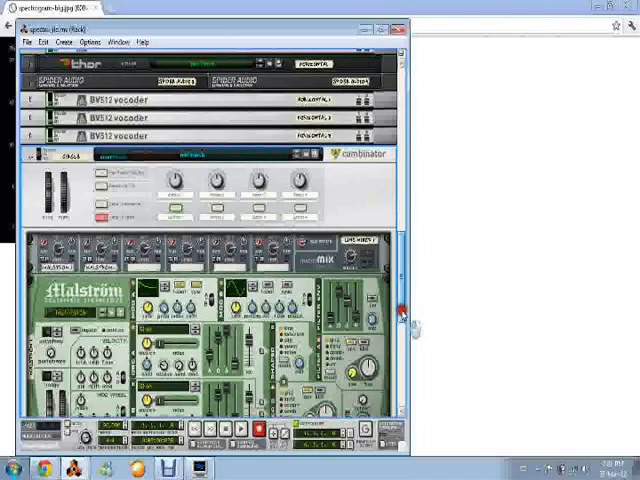
pyautogui.scroll(-3)
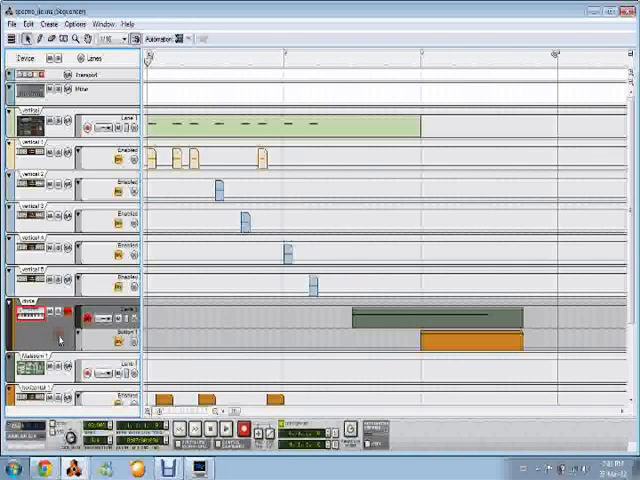
# - Scroll the sequencer down to the horizontal vocoder tracks and the final synth track
pyautogui.scroll(-3)
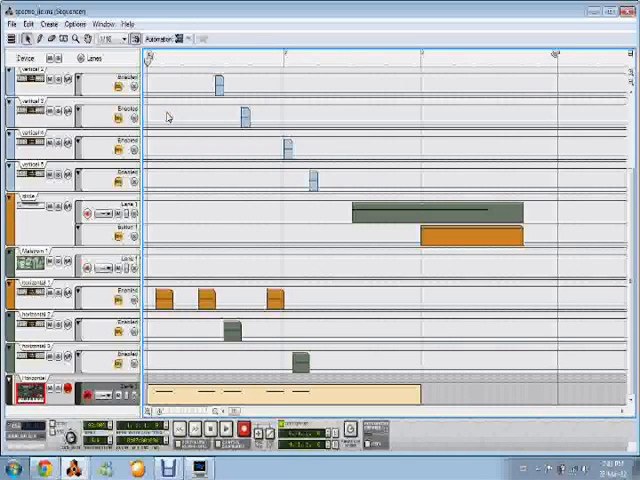
pyautogui.moveTo(485, 178)
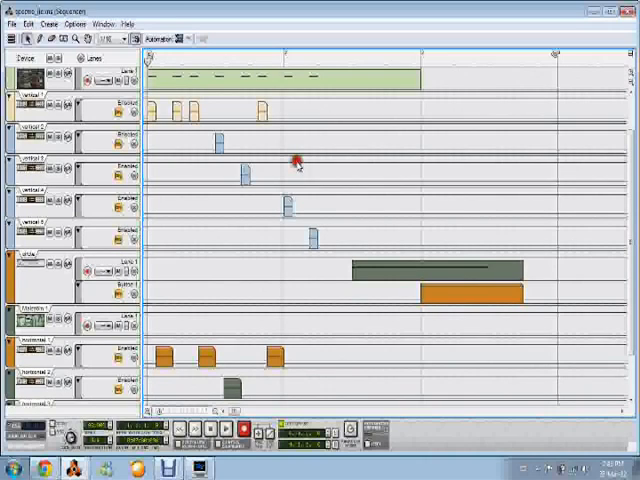
pyautogui.moveTo(300, 167)
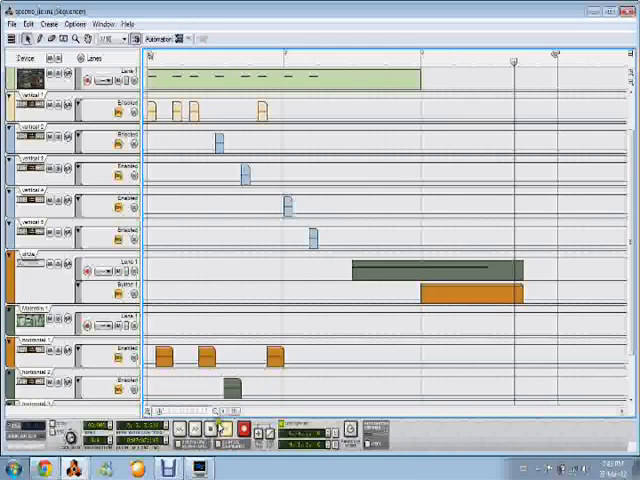
# - Stop the song's playback from the transport
pyautogui.click(217, 436)
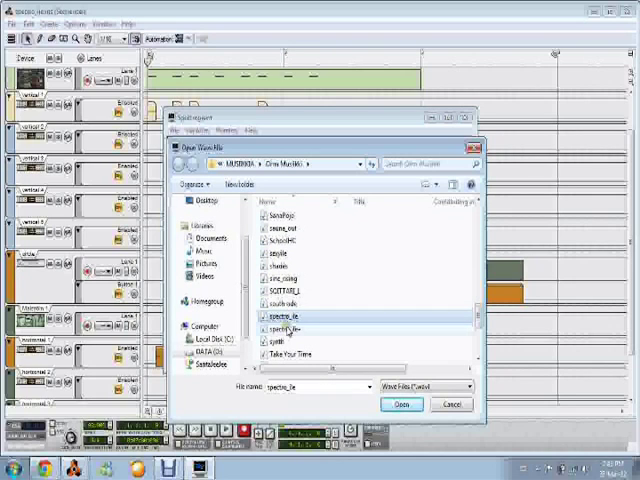
# - Select the spectro_ile wave file to scan
pyautogui.click(390, 404)
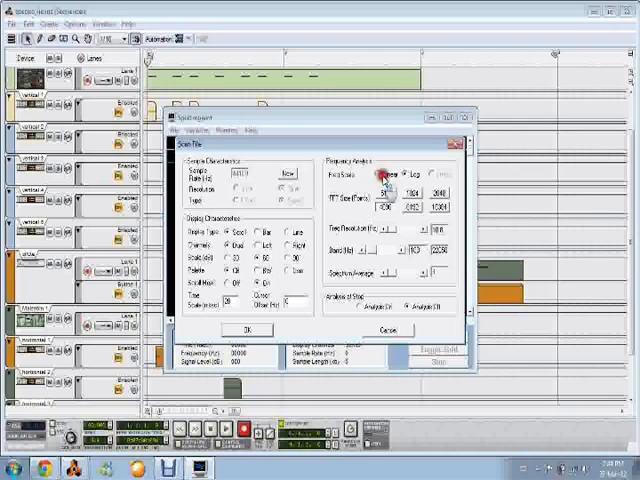
# - Set Freq Scale to Log and confirm the scan settings
pyautogui.click(404, 176)
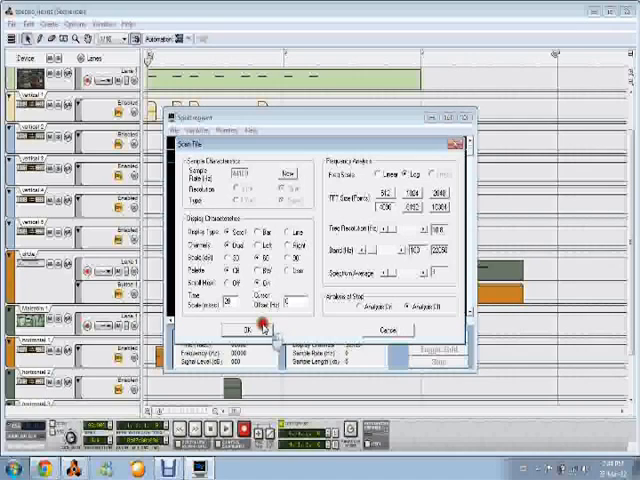
pyautogui.click(245, 330)
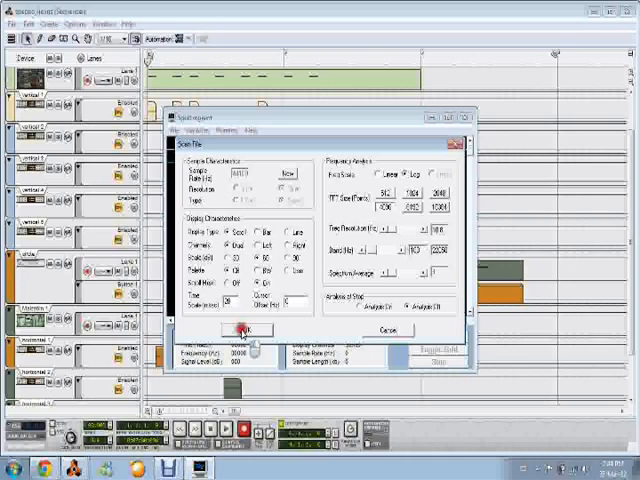
pyautogui.click(240, 328)
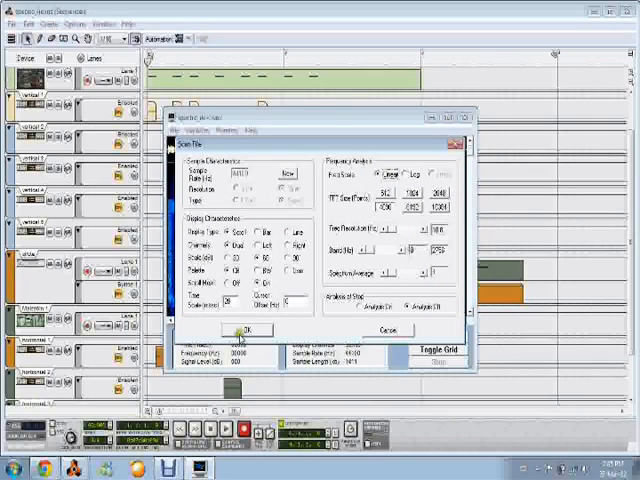
# - Run the linear 0–2756 Hz scan and dismiss the completion message
pyautogui.click(248, 330)
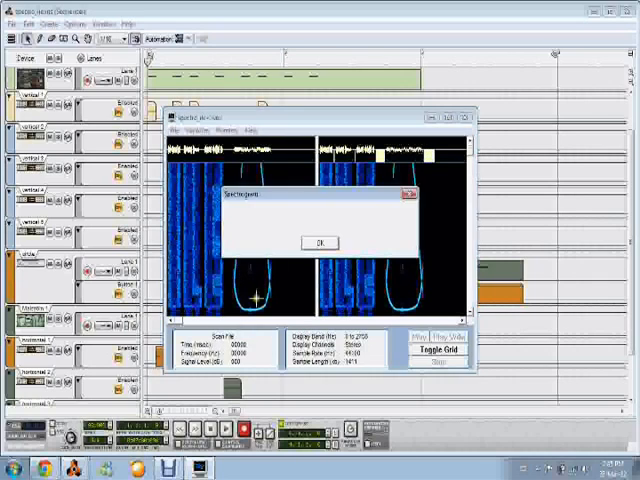
pyautogui.click(319, 242)
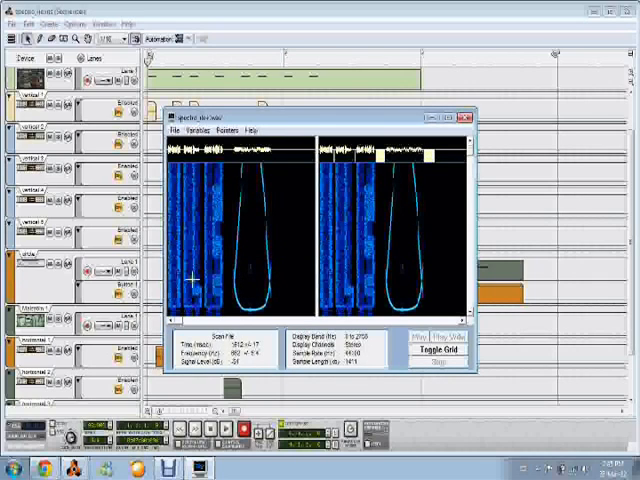